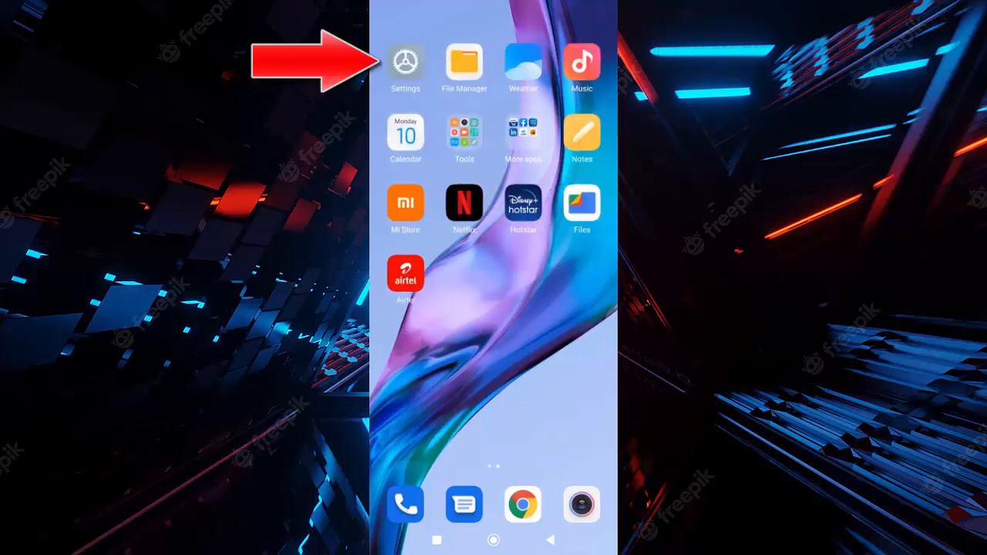
Launch the phone's Settings app from the home screen
left_click(405, 62)
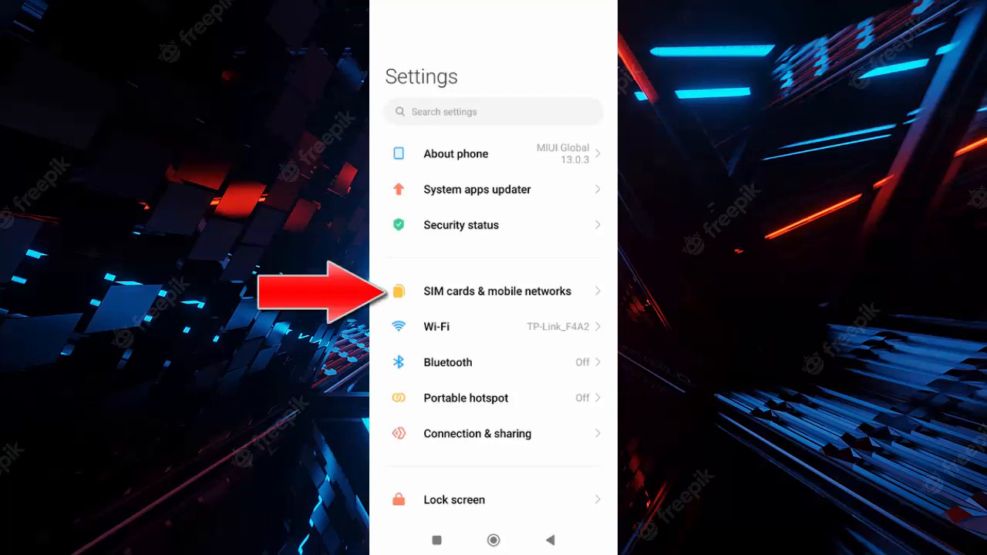
Go into SIM cards & mobile networks and select SIM 1 (airtel)
left_click(497, 290)
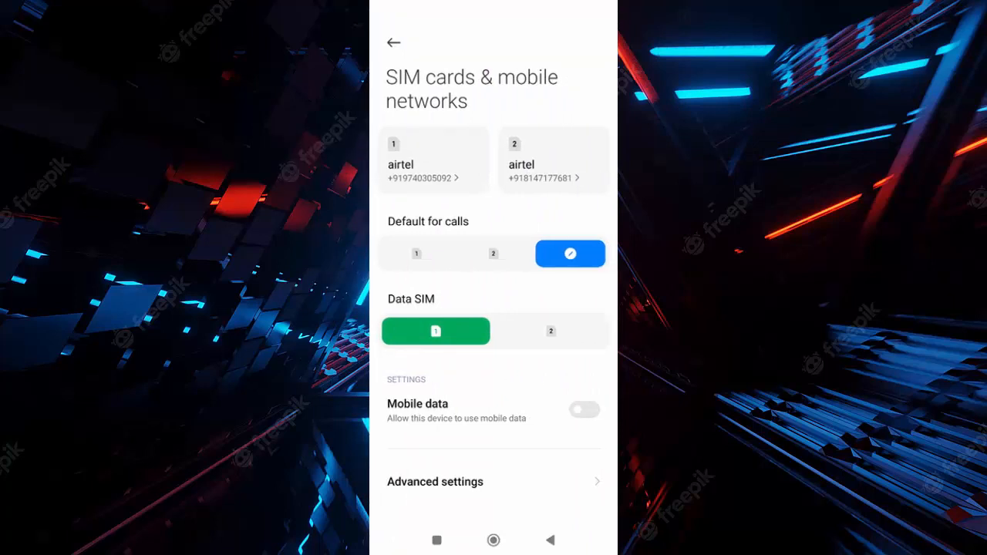
left_click(432, 160)
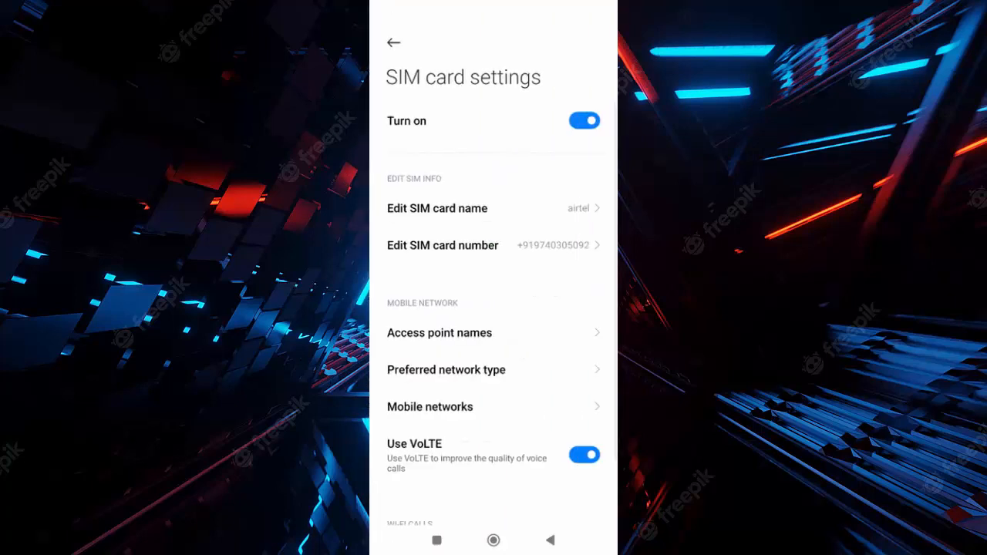